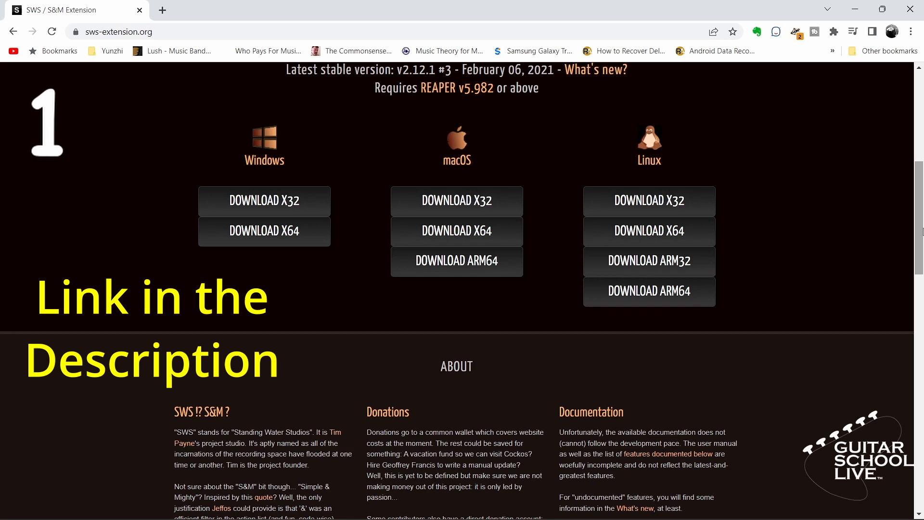
mouse_move(258, 237)
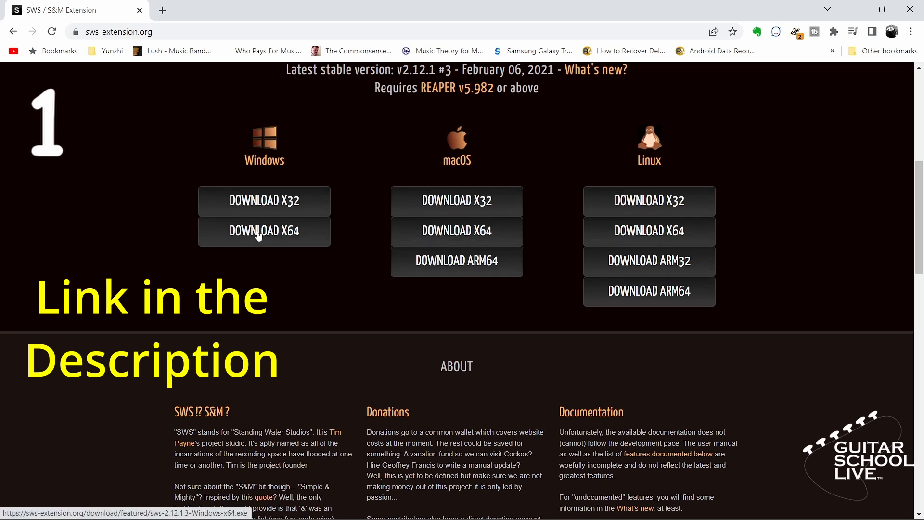
Download the Windows 64-bit SWS extension installer from sws-extension.org.
left_click(264, 231)
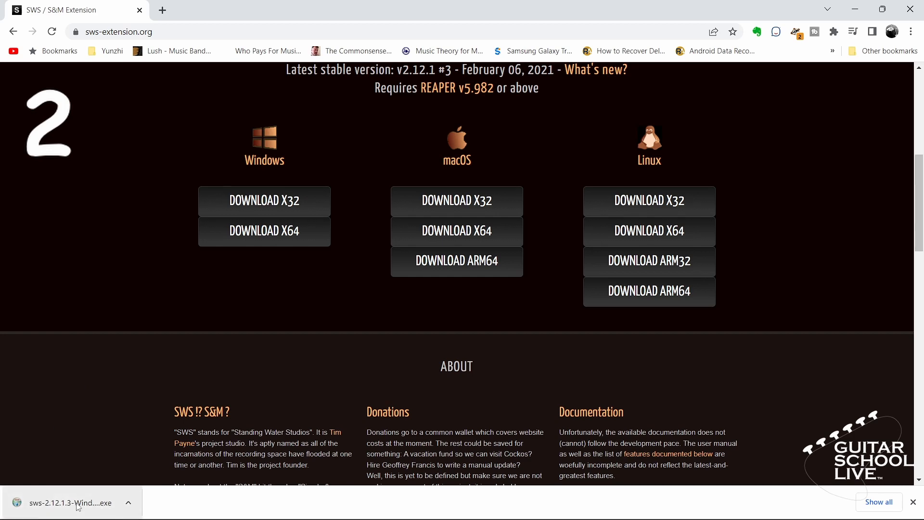
Run the SWS installer, accept the license and install into the default REAPER folder.
left_click(70, 502)
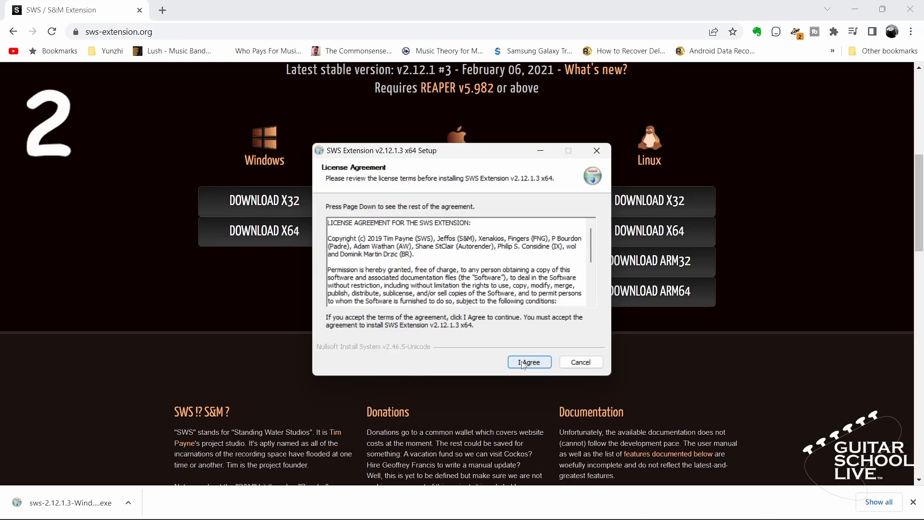
left_click(530, 362)
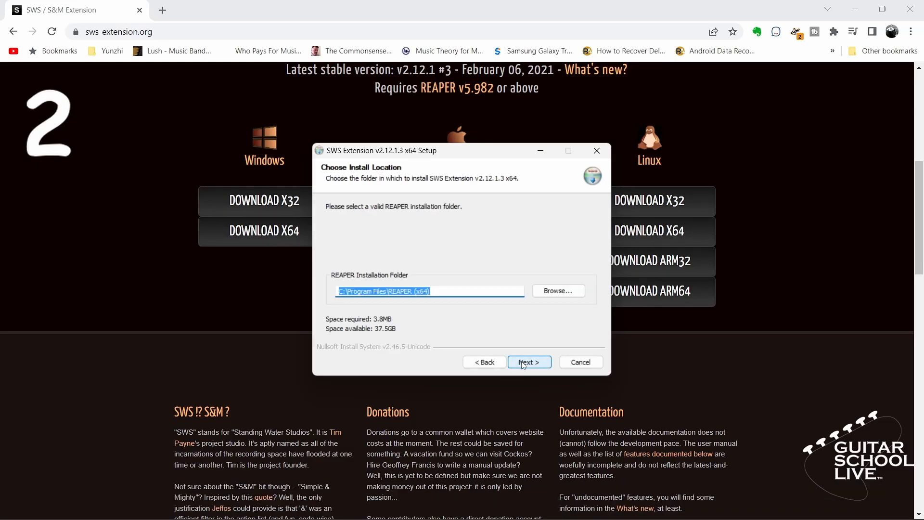
left_click(529, 361)
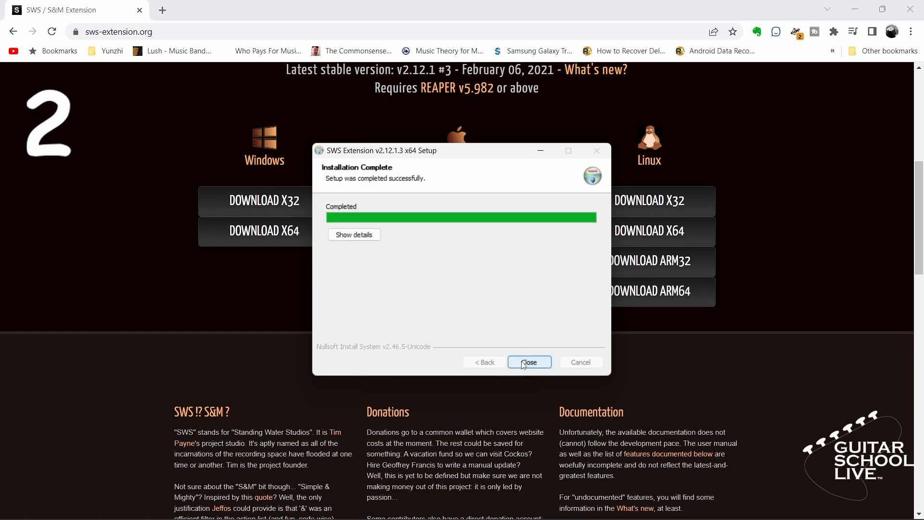
left_click(354, 234)
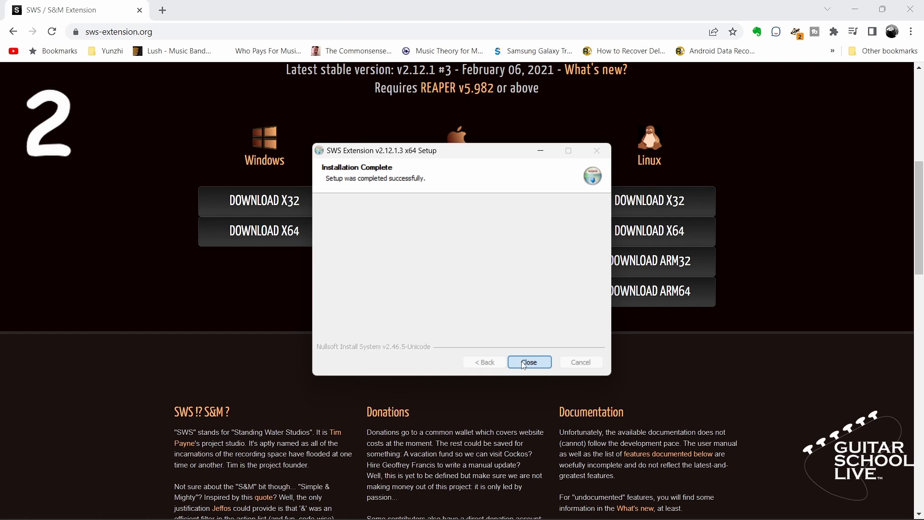
left_click(530, 362)
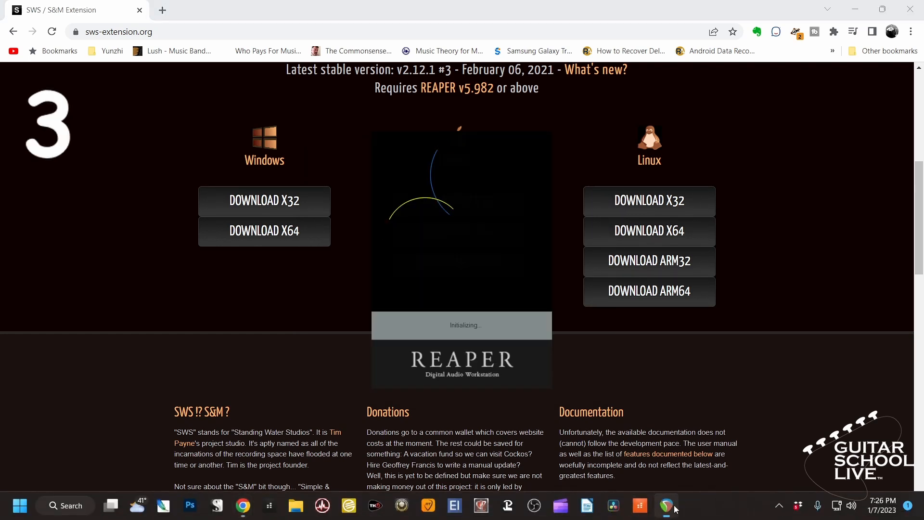
Show the REAPER action list and scroll to the new SWS/BR actions.
left_click(667, 505)
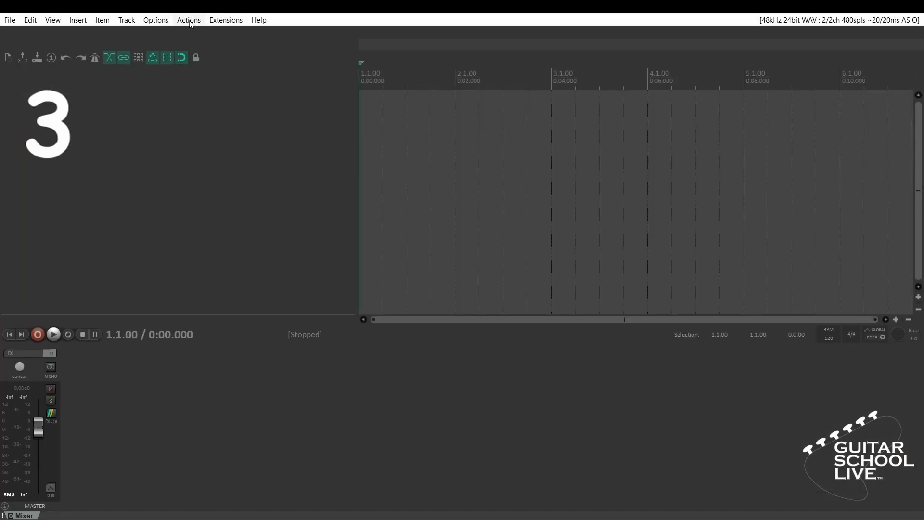
left_click(189, 19)
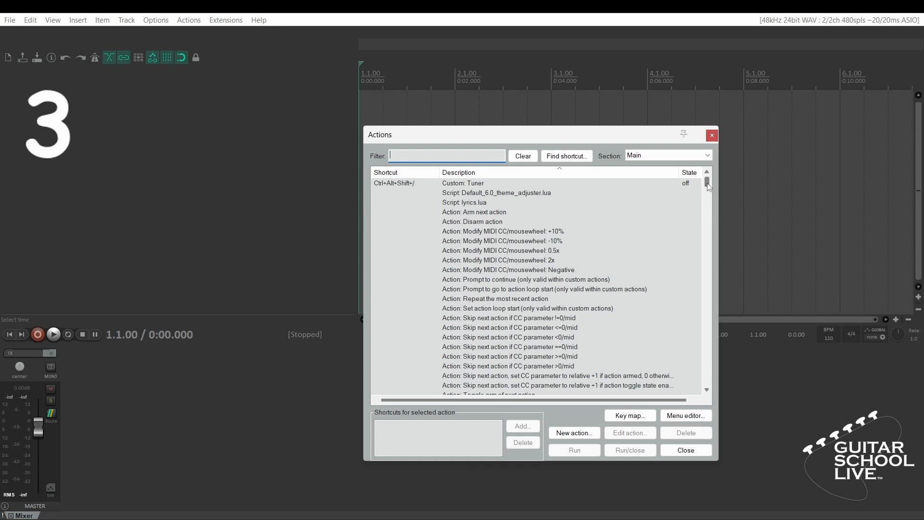
scroll("down", 3)
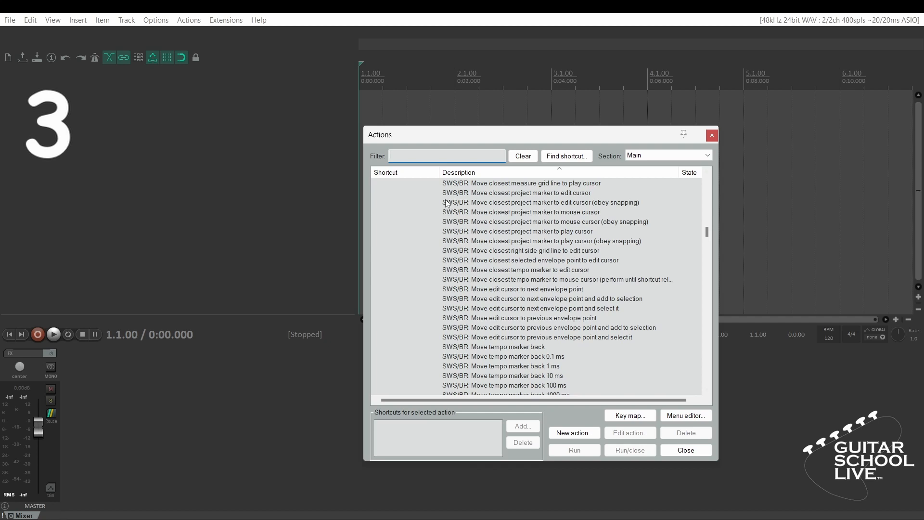
mouse_move(444, 323)
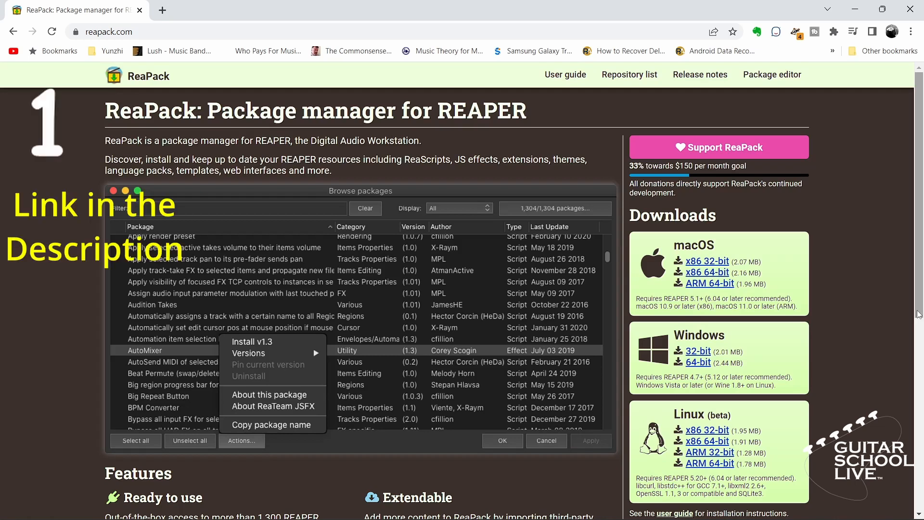
mouse_move(775, 351)
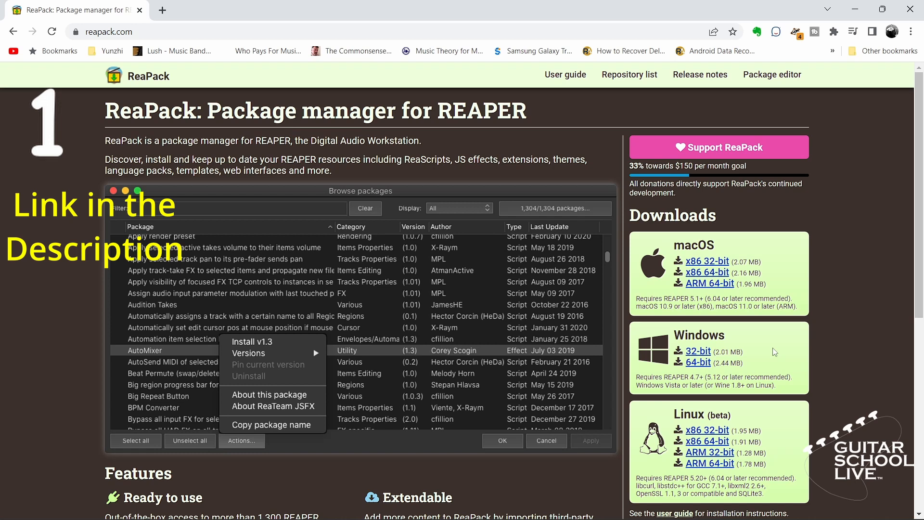
Download reaper_reapack-x64.dll from reapack.com and keep the flagged file.
left_click(699, 362)
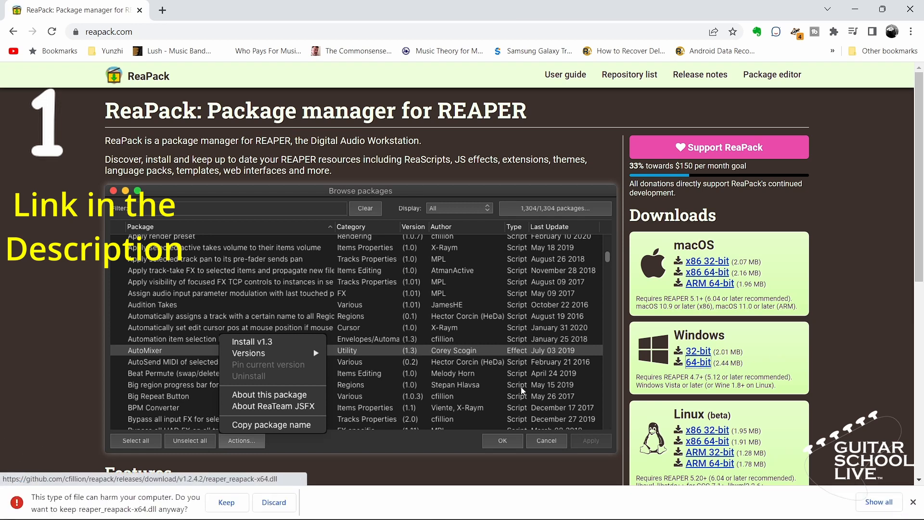
left_click(227, 503)
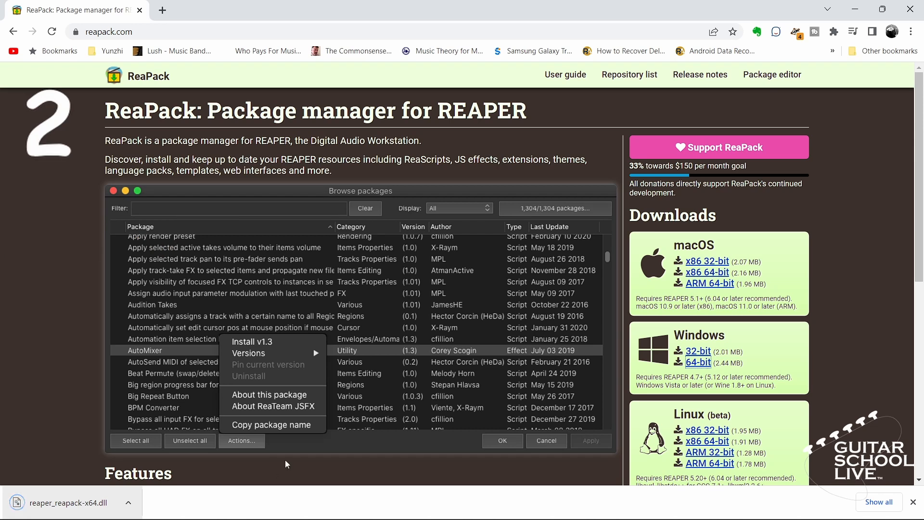
mouse_move(581, 356)
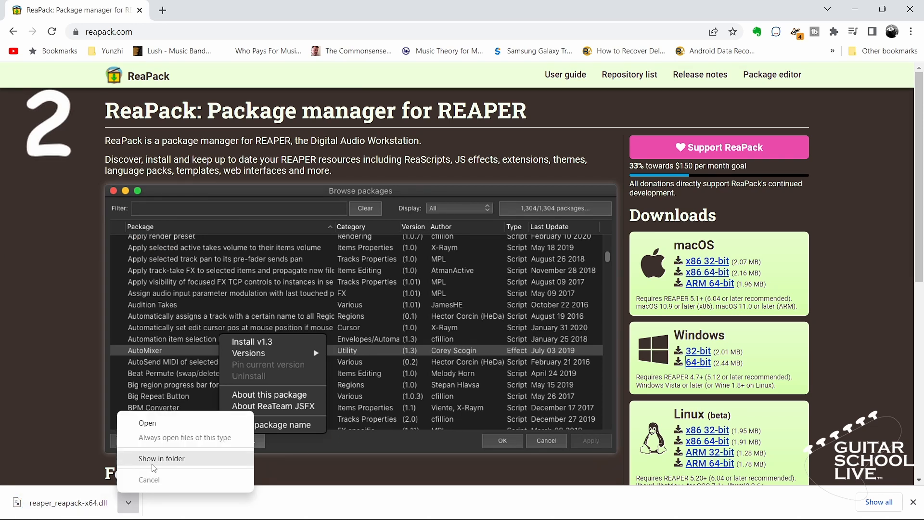
Copy reaper_reapack-x64.dll from the Downloads folder and close Explorer.
left_click(162, 458)
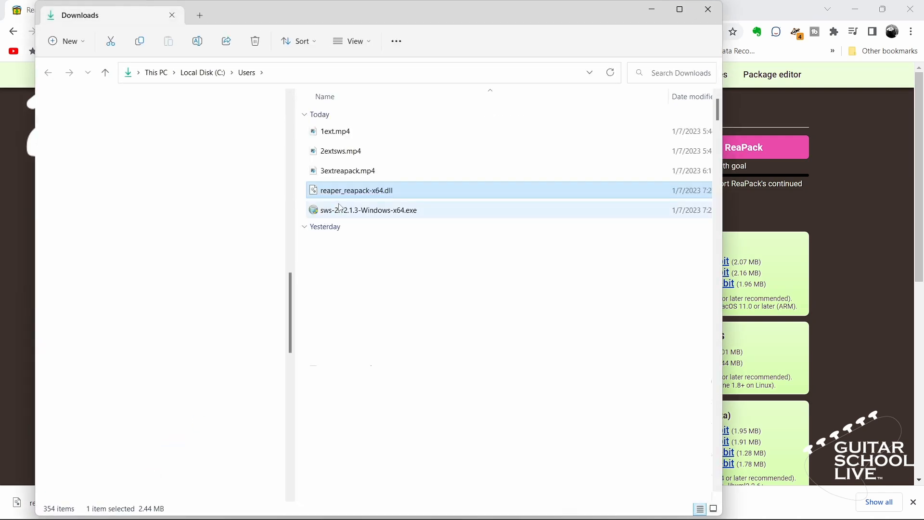
right_click(356, 190)
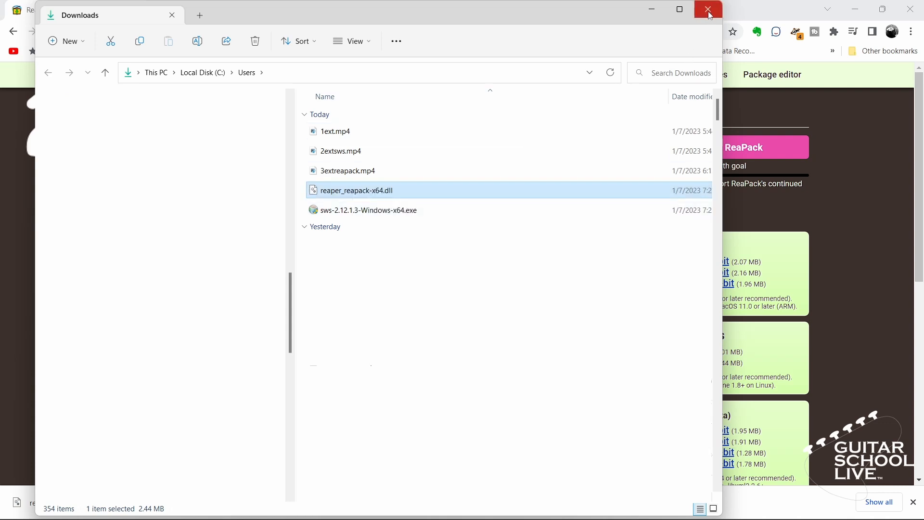
left_click(704, 8)
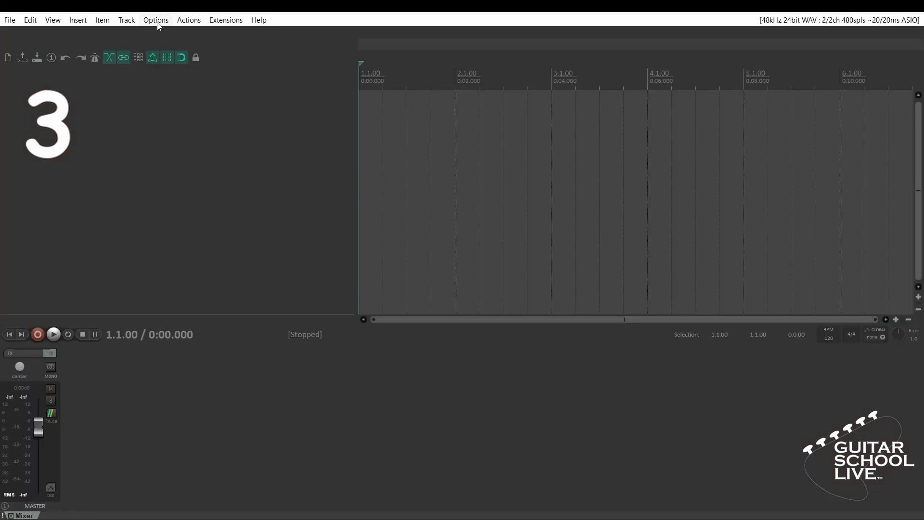
Paste the ReaPack .dll into UserPlugins in REAPER's resource path beside SWS.
left_click(156, 20)
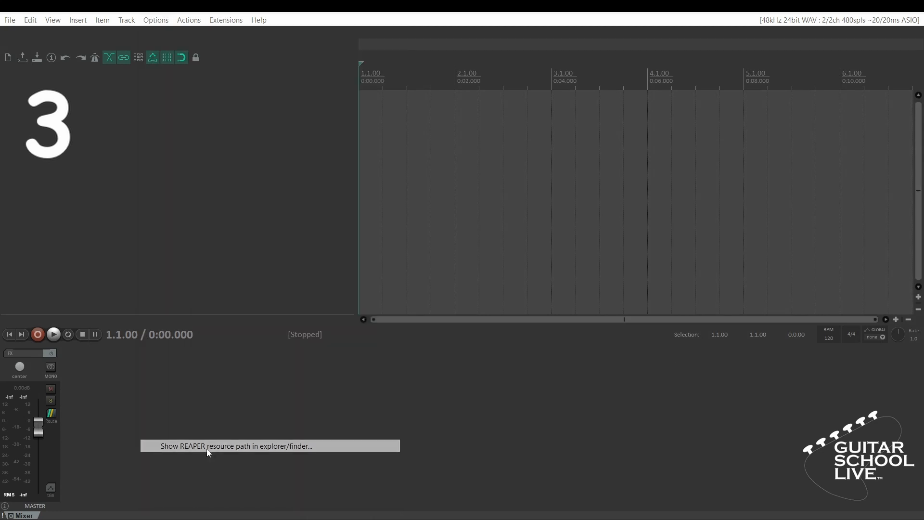
left_click(208, 446)
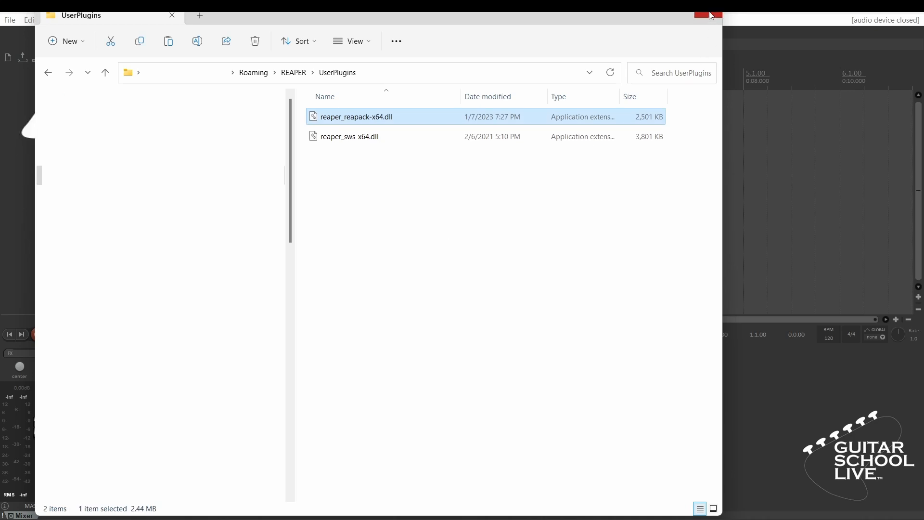
left_click(704, 14)
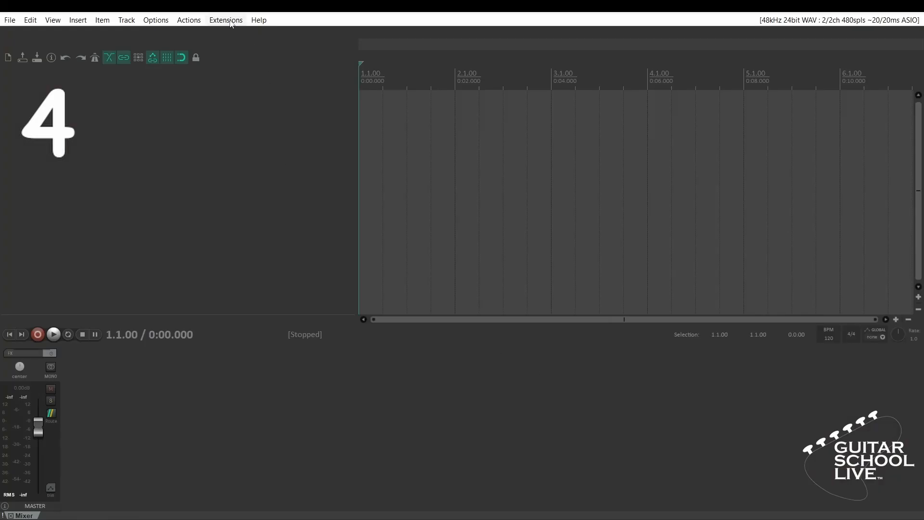
Bring up ReaPack's Browse packages window from the Extensions menu.
left_click(225, 19)
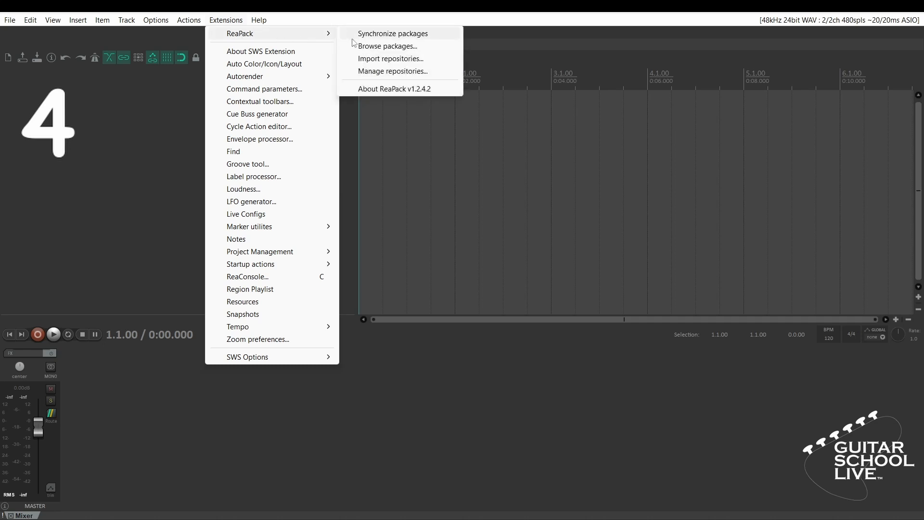
left_click(394, 33)
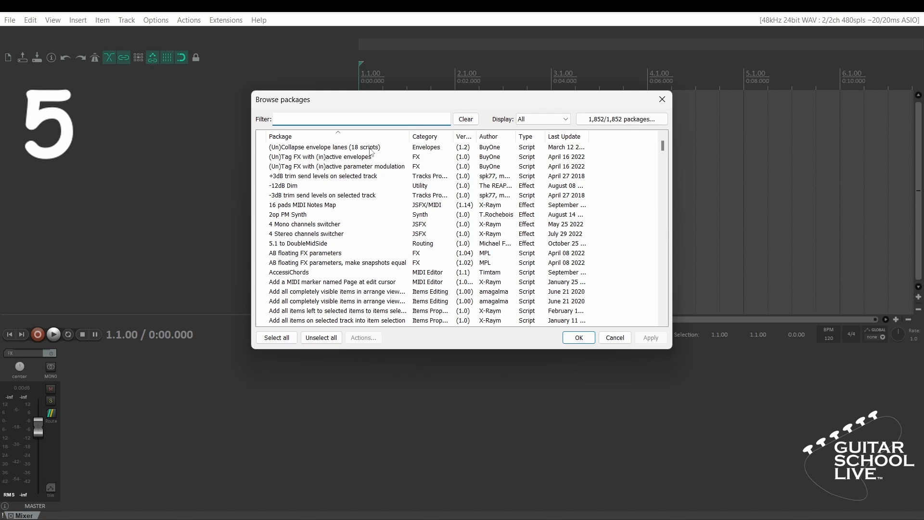
Queue Install/update for all selected packages, answer the auto-install prompt and apply.
right_click(522, 253)
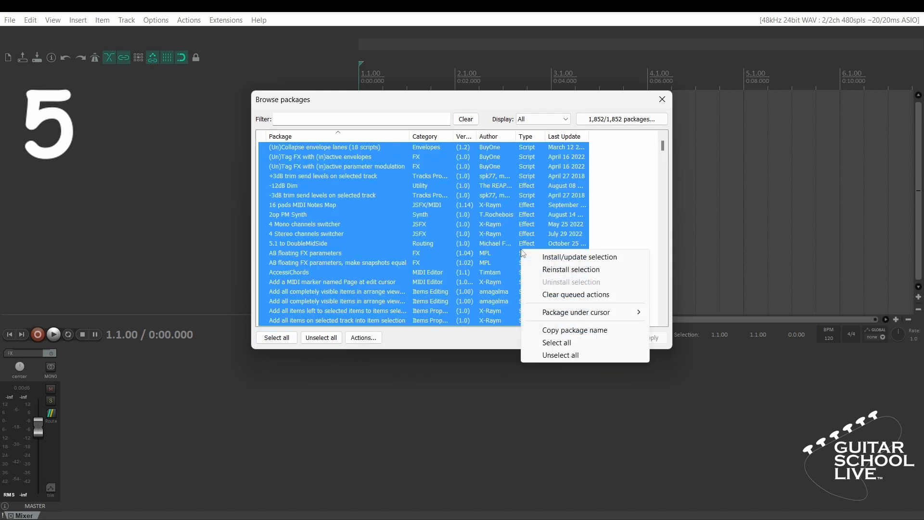
mouse_move(554, 260)
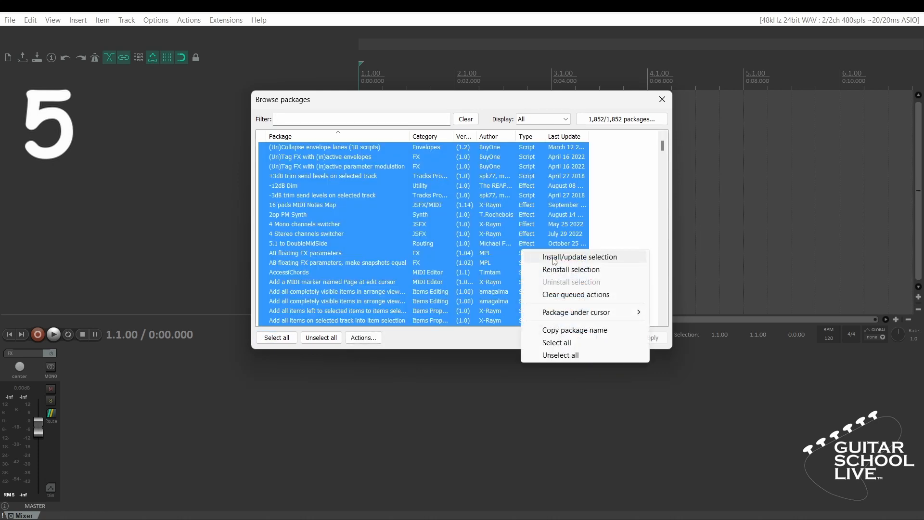
left_click(580, 256)
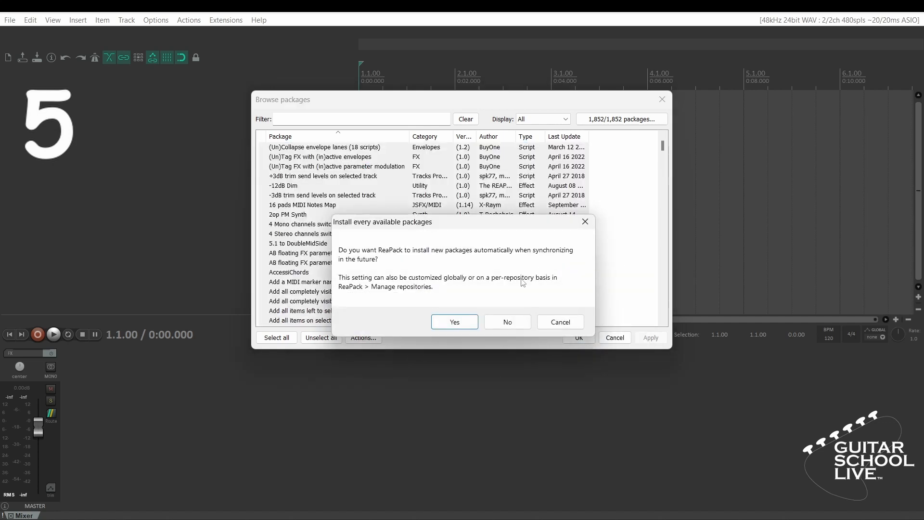
left_click(455, 322)
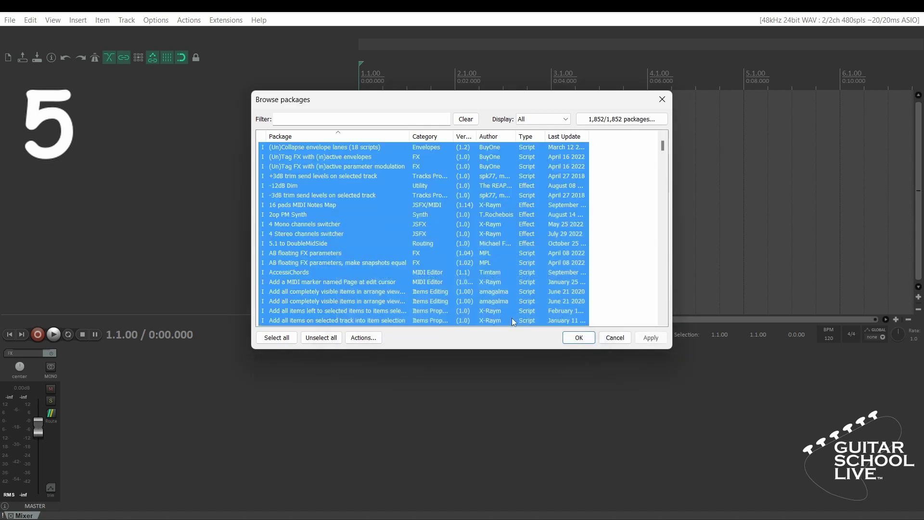
left_click(651, 338)
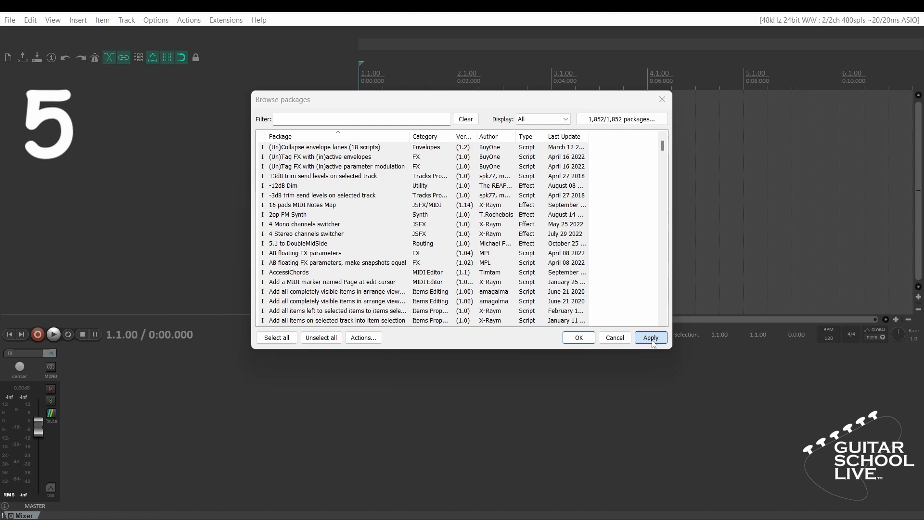
left_click(651, 338)
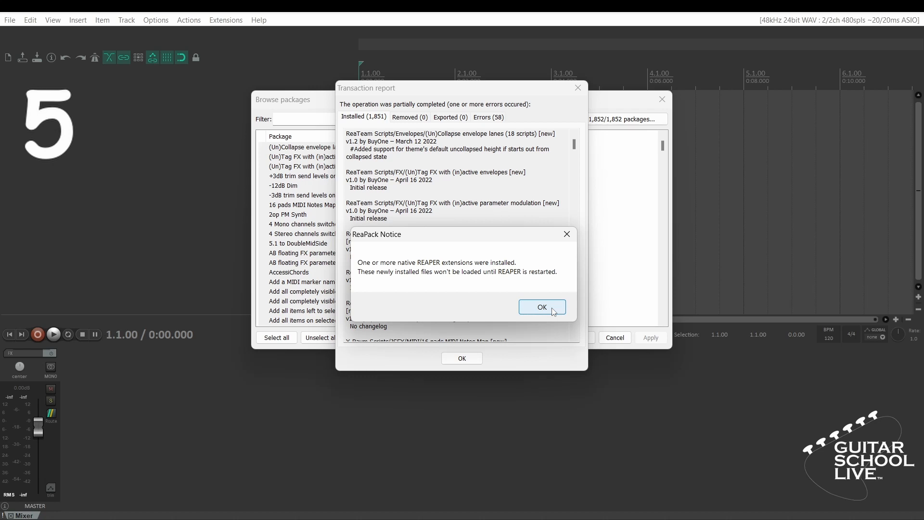
Acknowledge the restart-for-extensions notice and close the package browser.
left_click(542, 307)
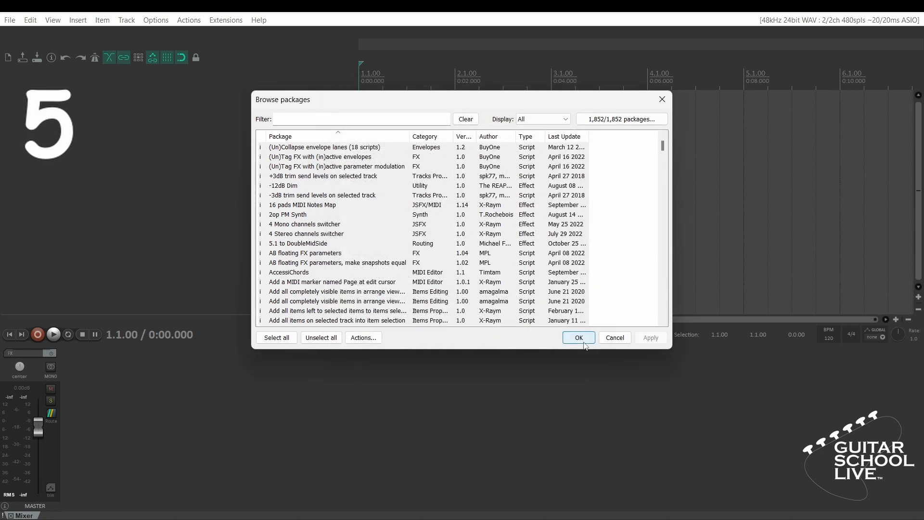
left_click(578, 338)
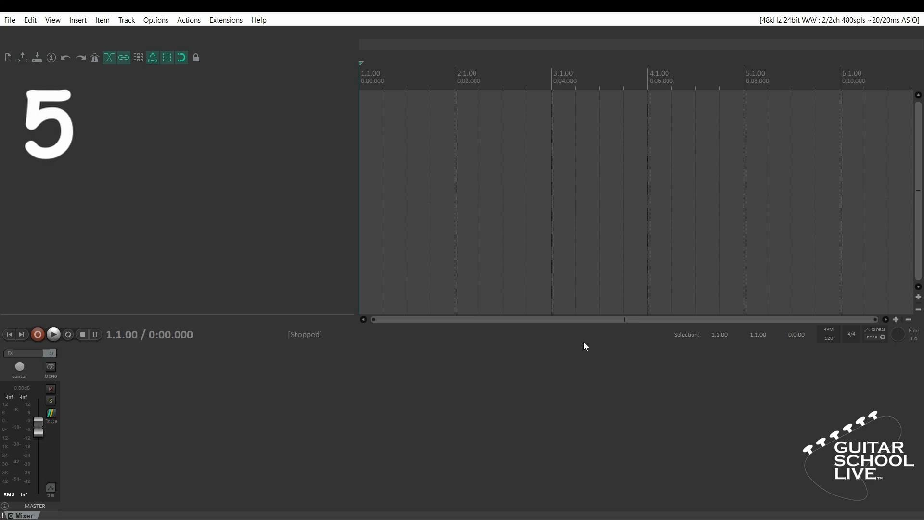
mouse_move(228, 57)
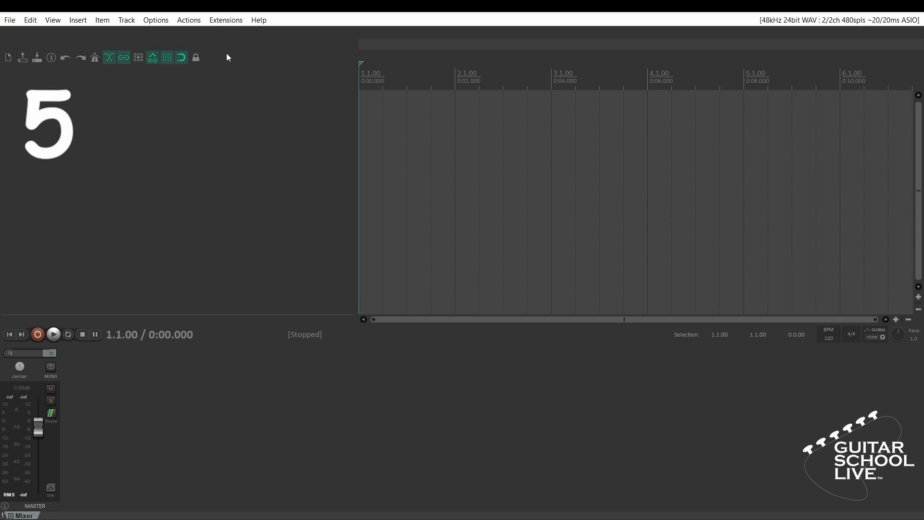
Show the action list and scroll through the newly installed Script entries.
left_click(189, 19)
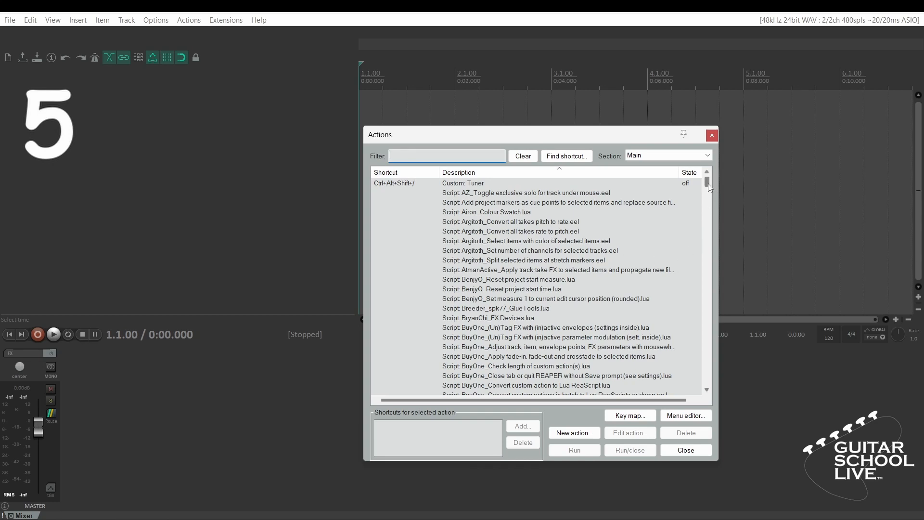
left_click_drag(708, 186, 708, 195)
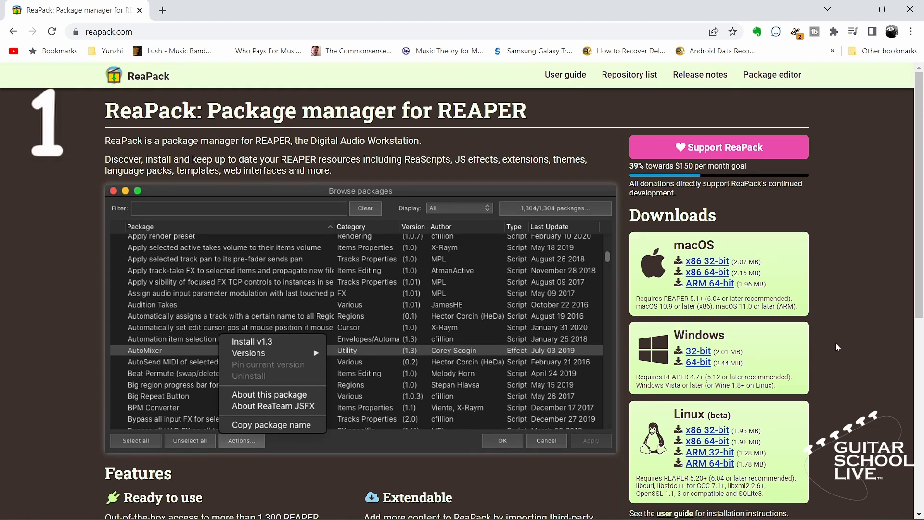
Copy the Yannick-ReaScripts index URL from the ReaPack repository list.
left_click(630, 75)
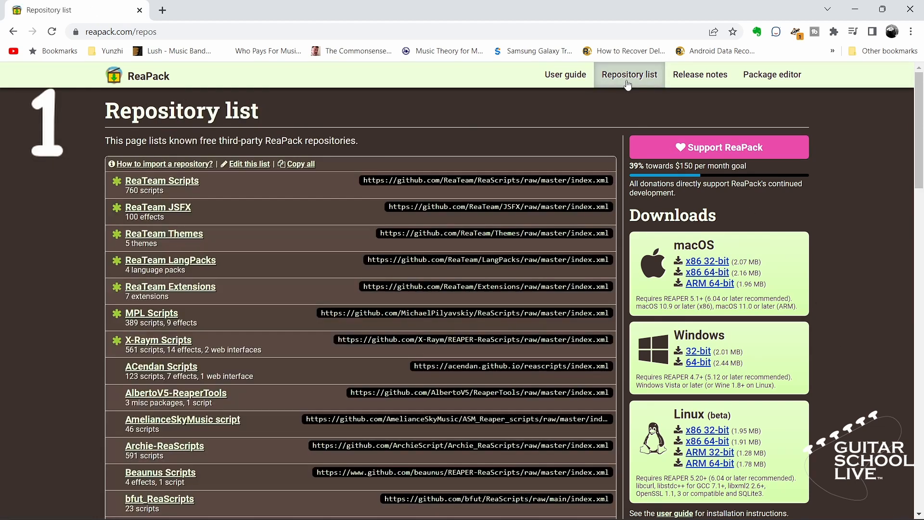
scroll("down", 3)
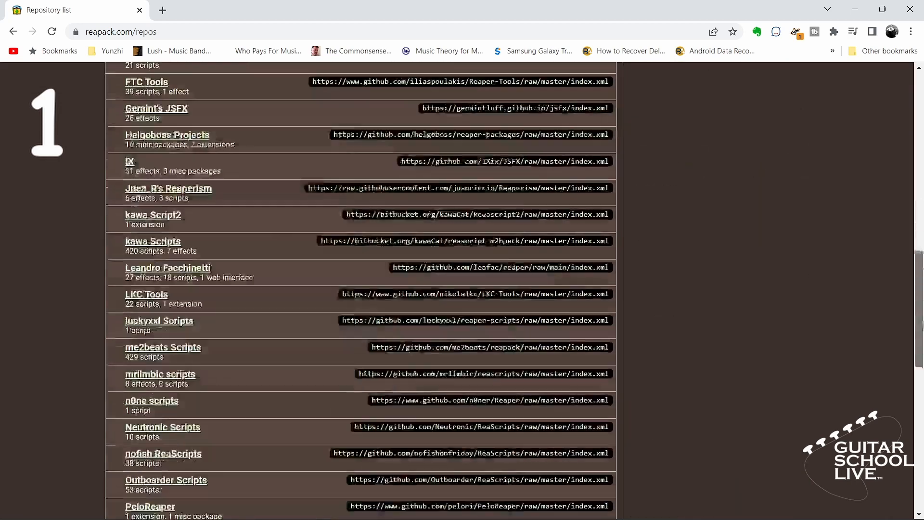
scroll("down", 3)
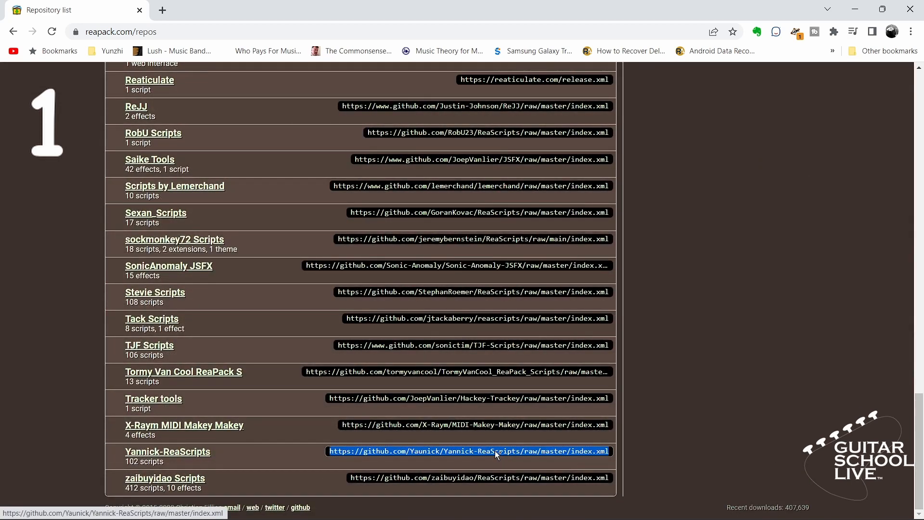
right_click(496, 452)
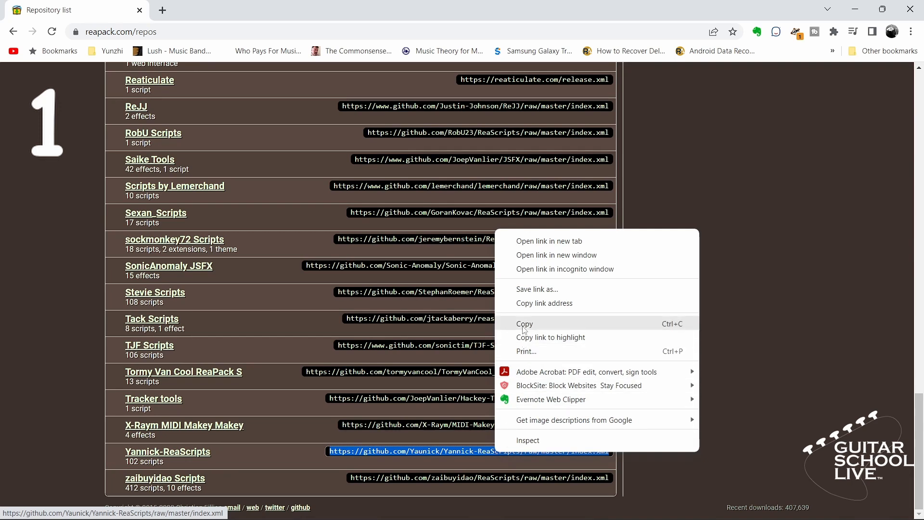
left_click(525, 323)
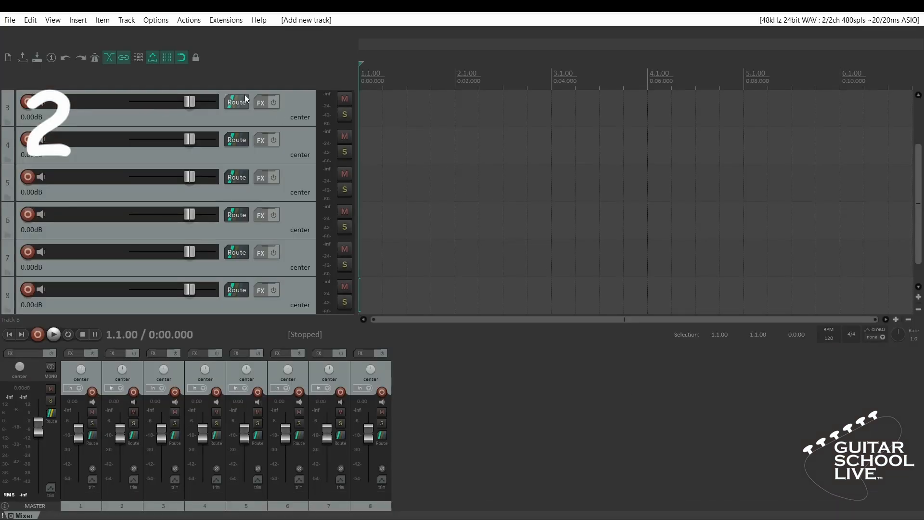
left_click(225, 20)
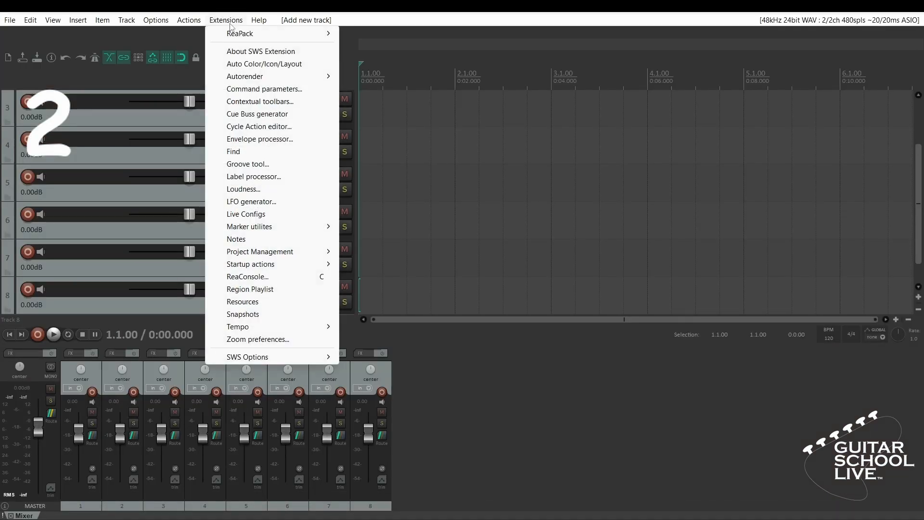
left_click(240, 33)
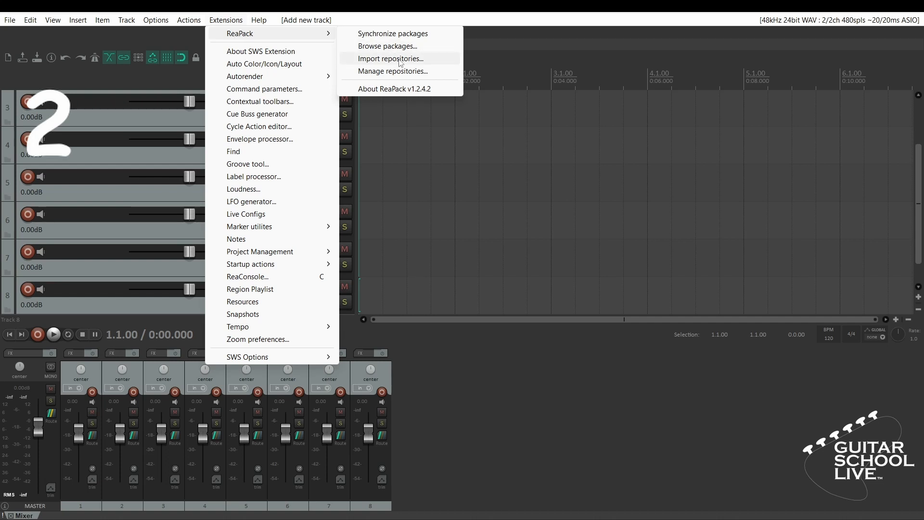
left_click(391, 58)
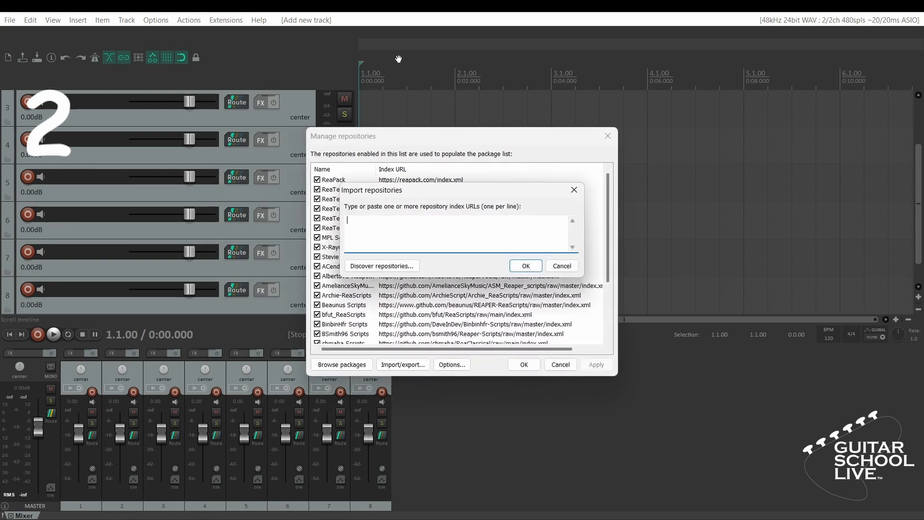
type("https://github.com/Yaunick/Yannick-ReaScripts/raw/master/index.xml")
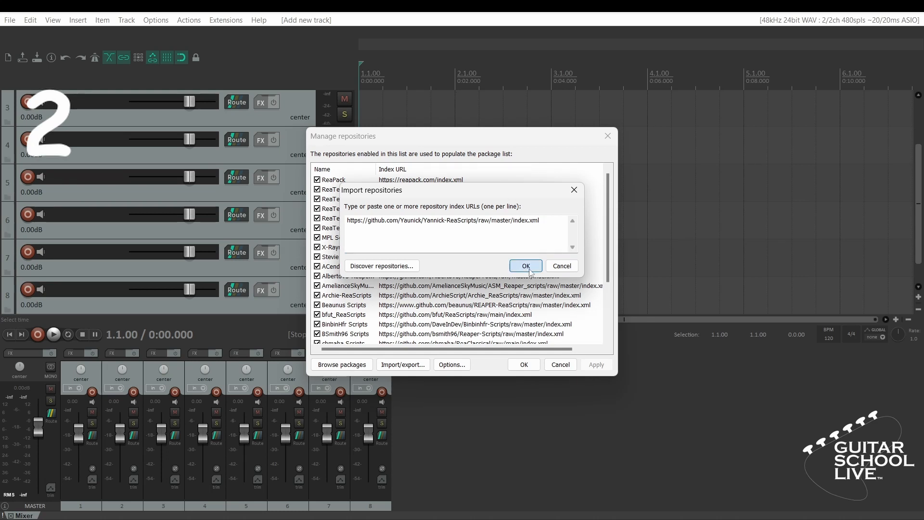
left_click(526, 266)
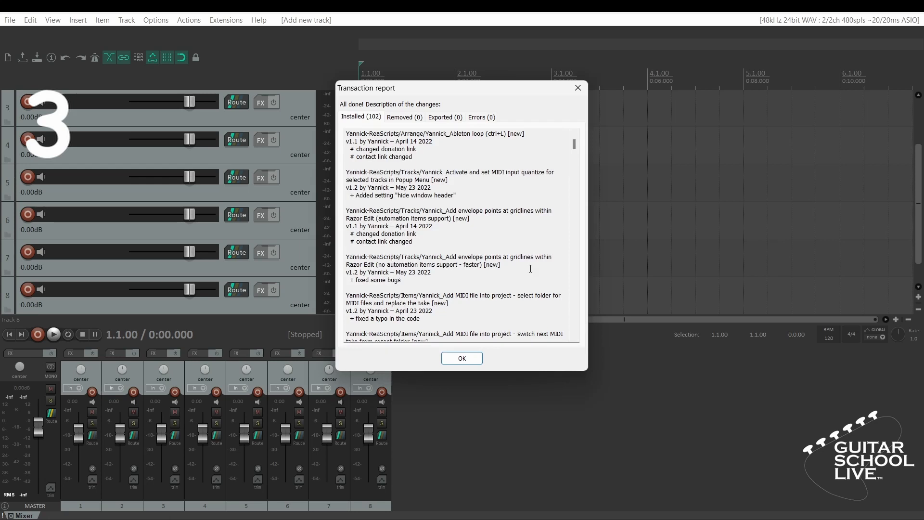
Close the transaction report and return to the Extensions > ReaPack menu.
left_click(462, 359)
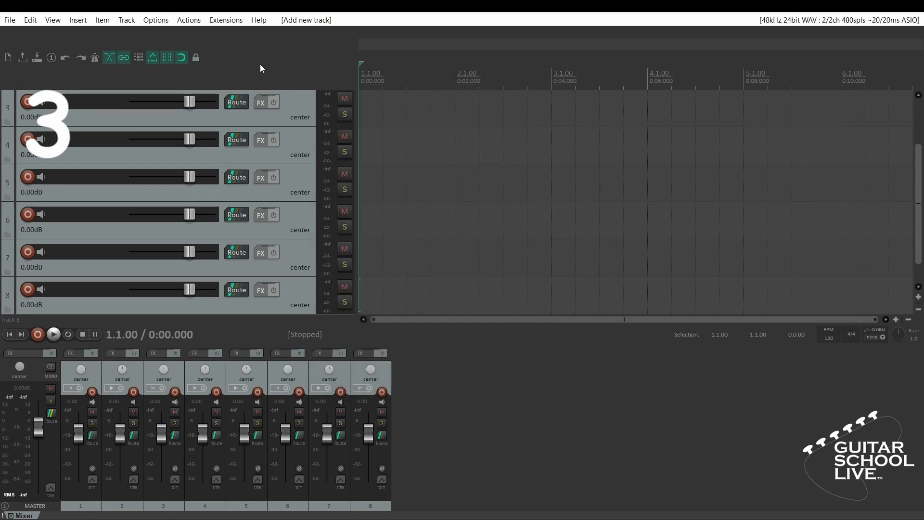
left_click(226, 20)
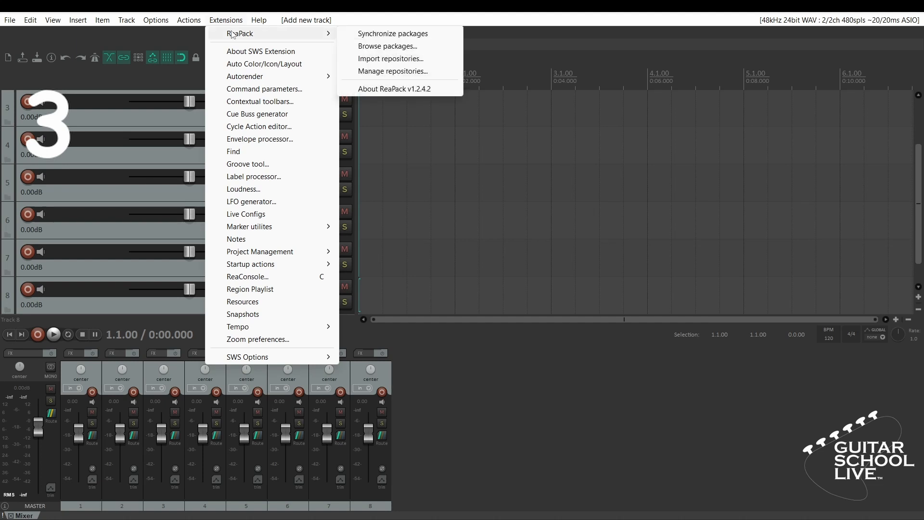
left_click(392, 33)
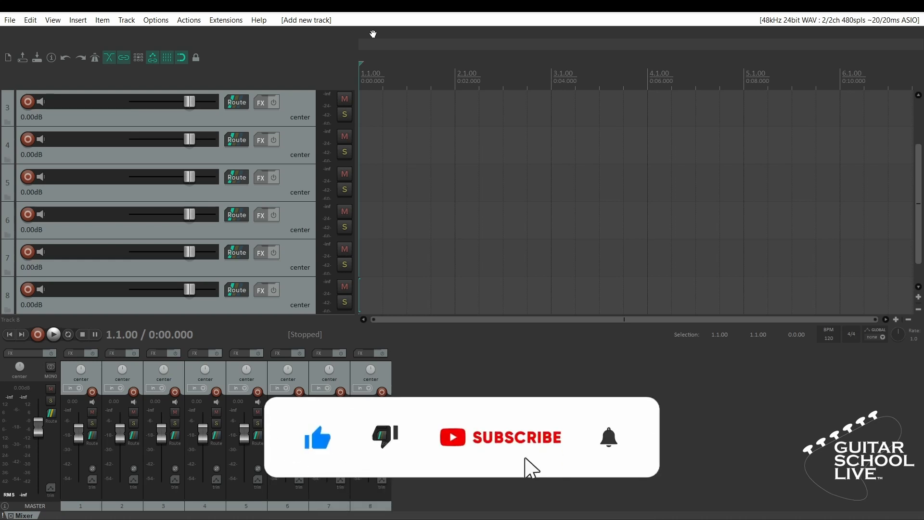
left_click(608, 438)
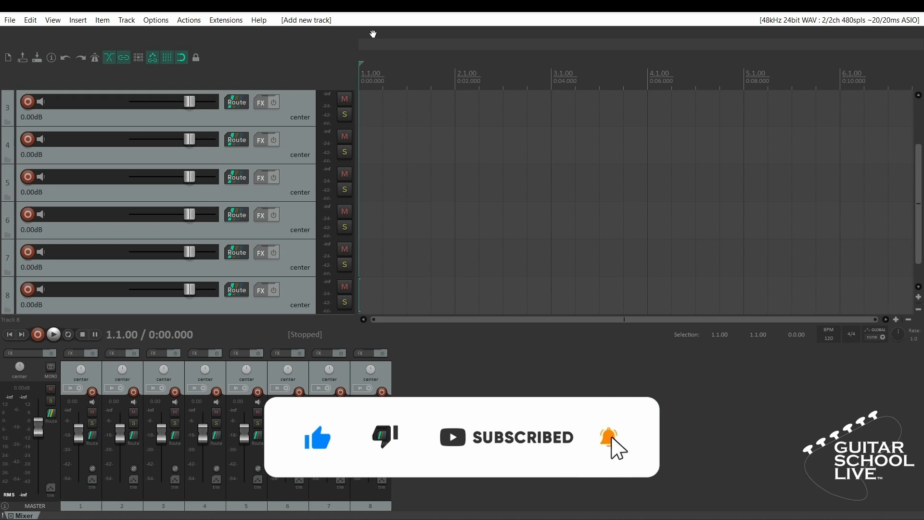